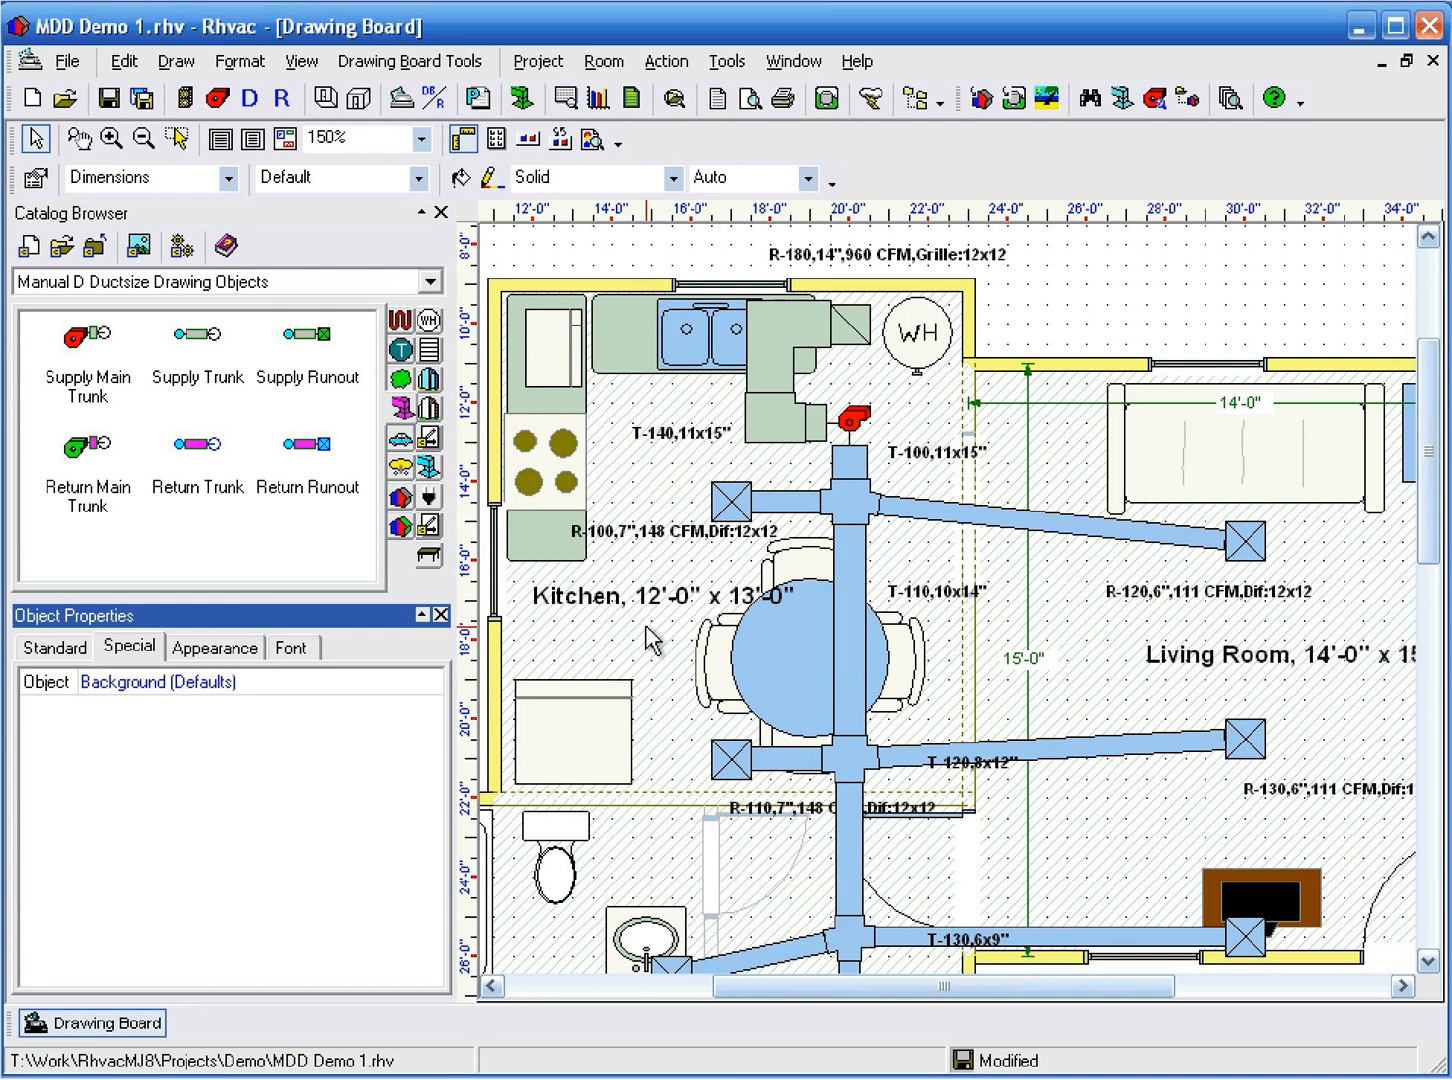
mouse_move(672, 628)
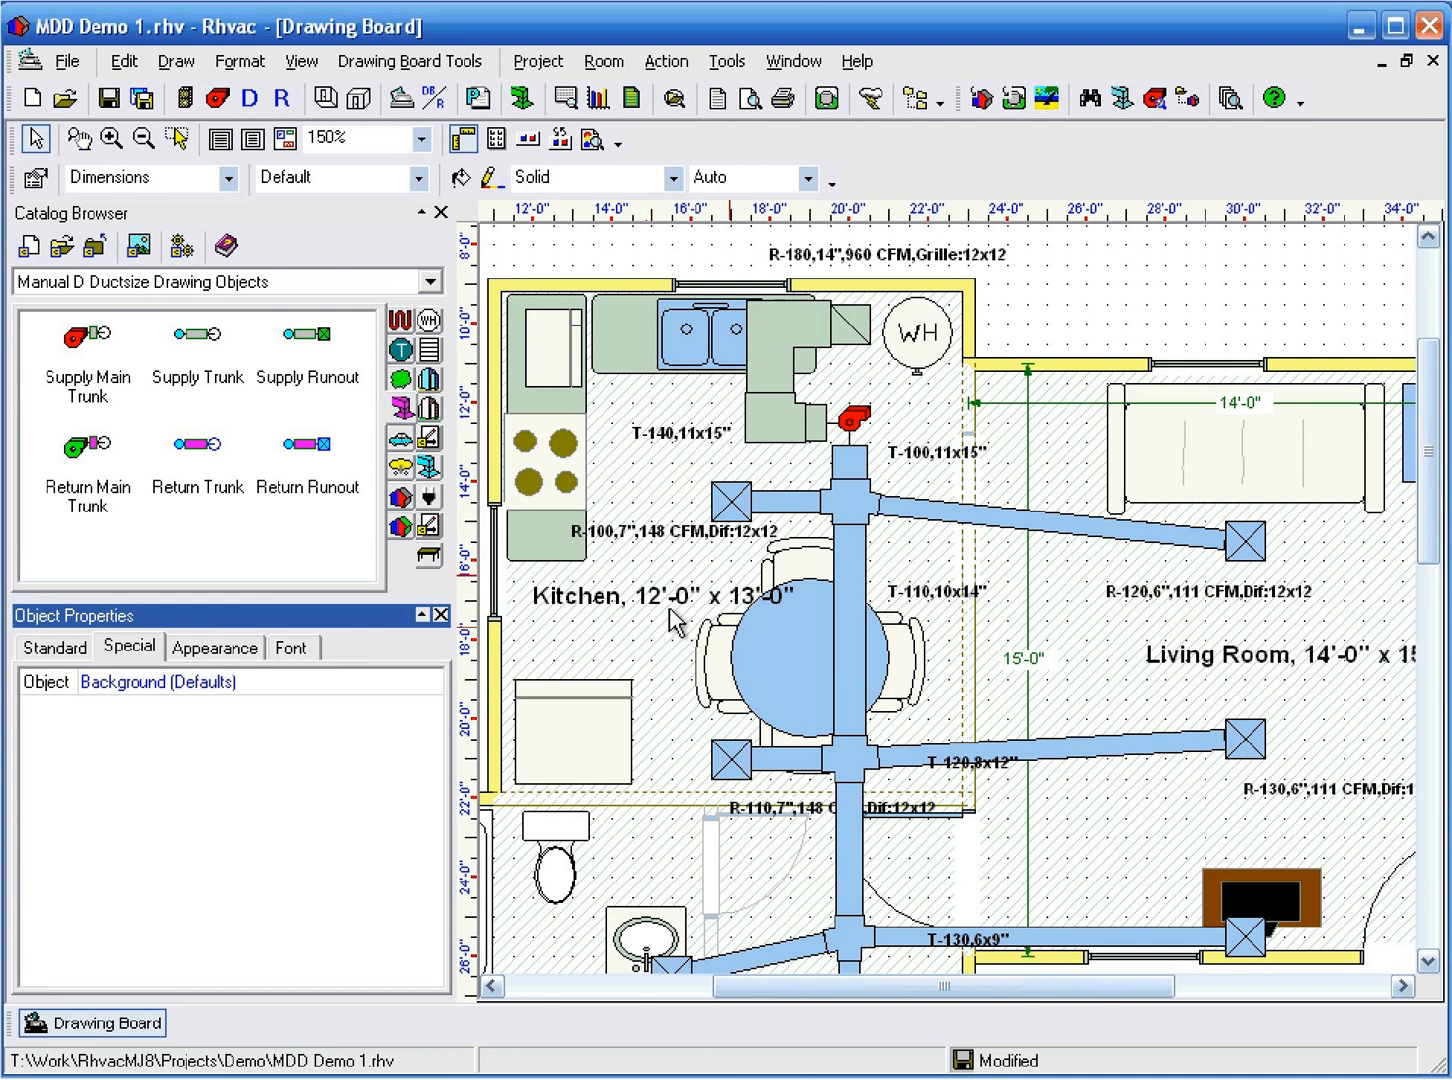
mouse_move(836, 548)
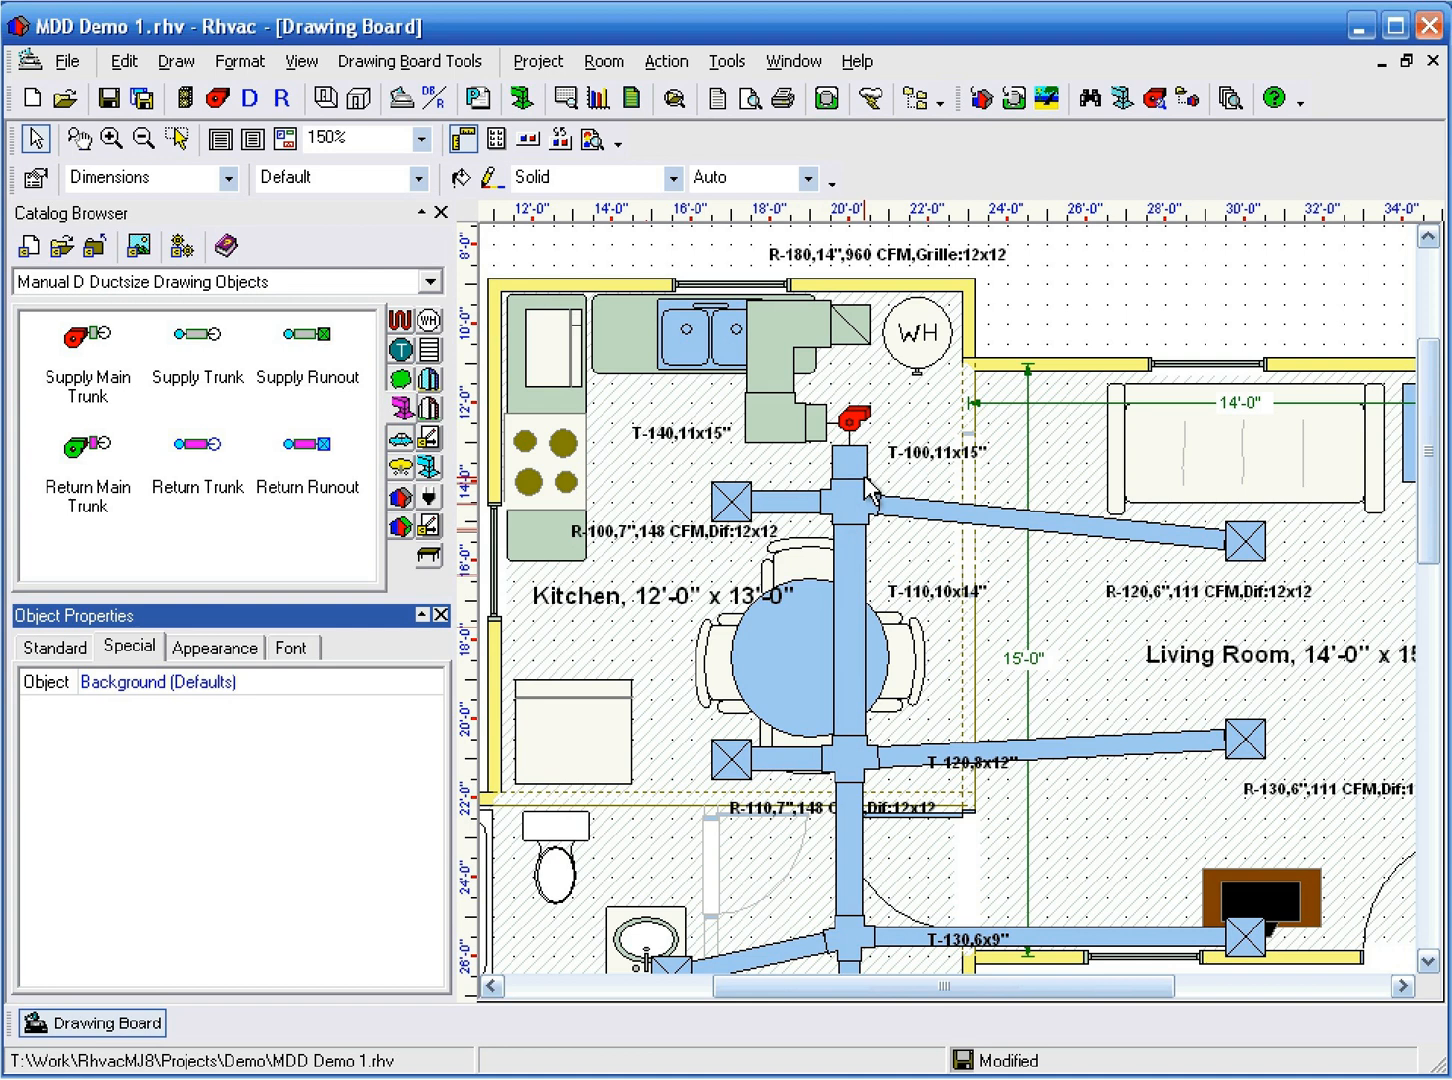
mouse_move(860, 468)
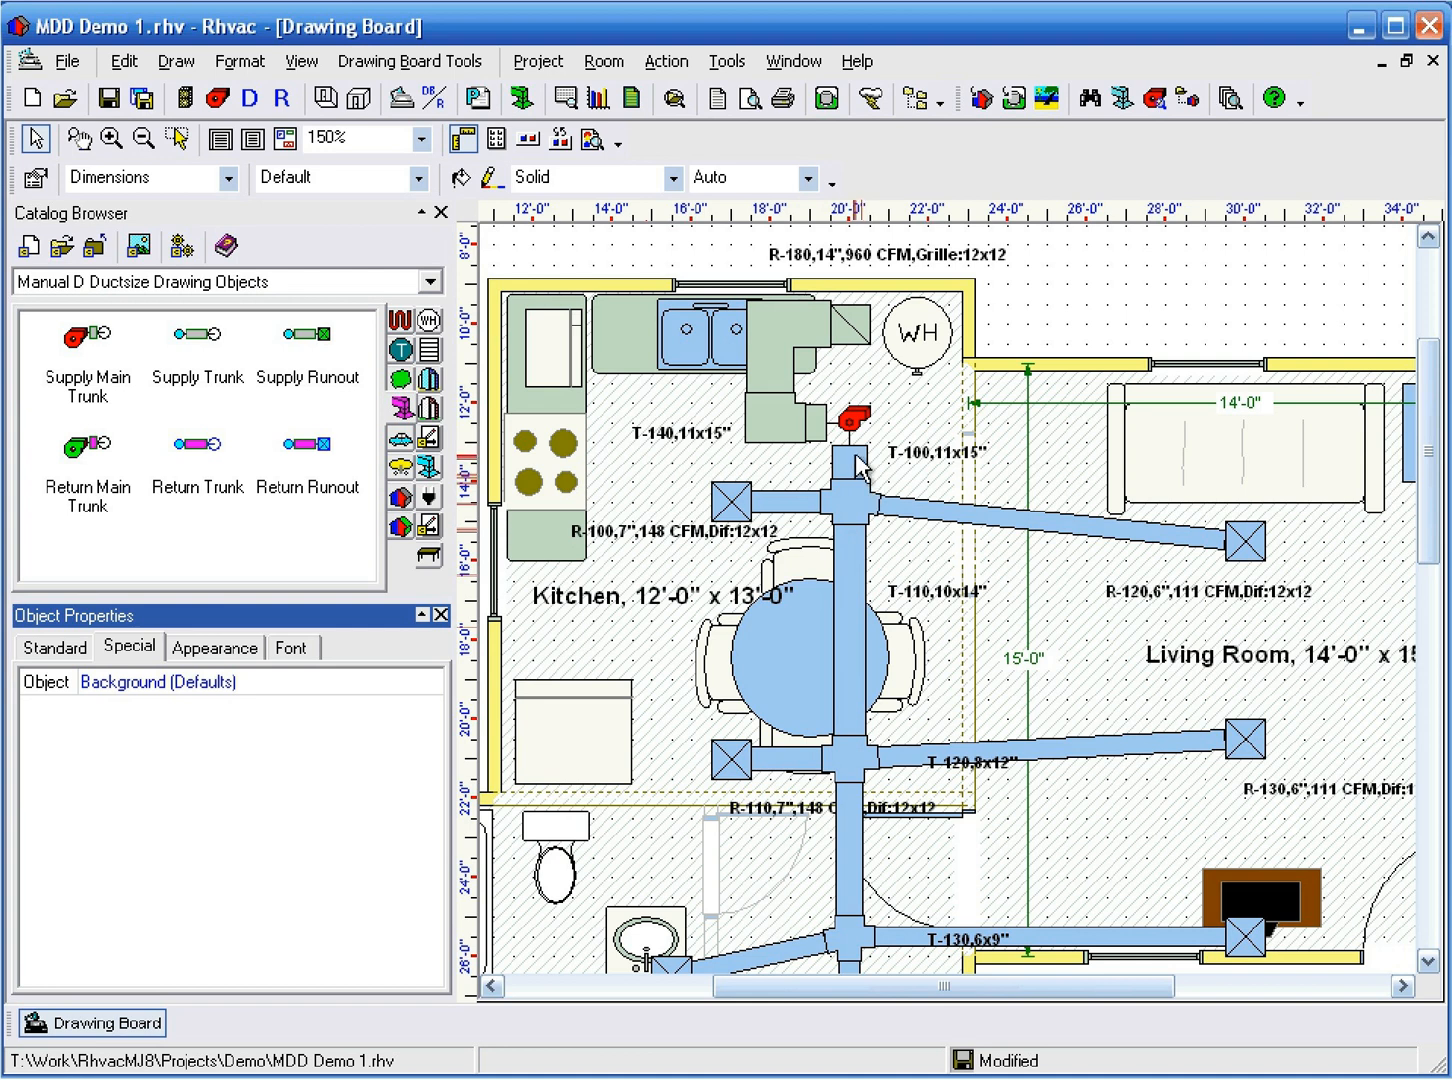
Select supply main trunk T-100 and bring up its Fan Available Static Pressure data.
left_click(848, 470)
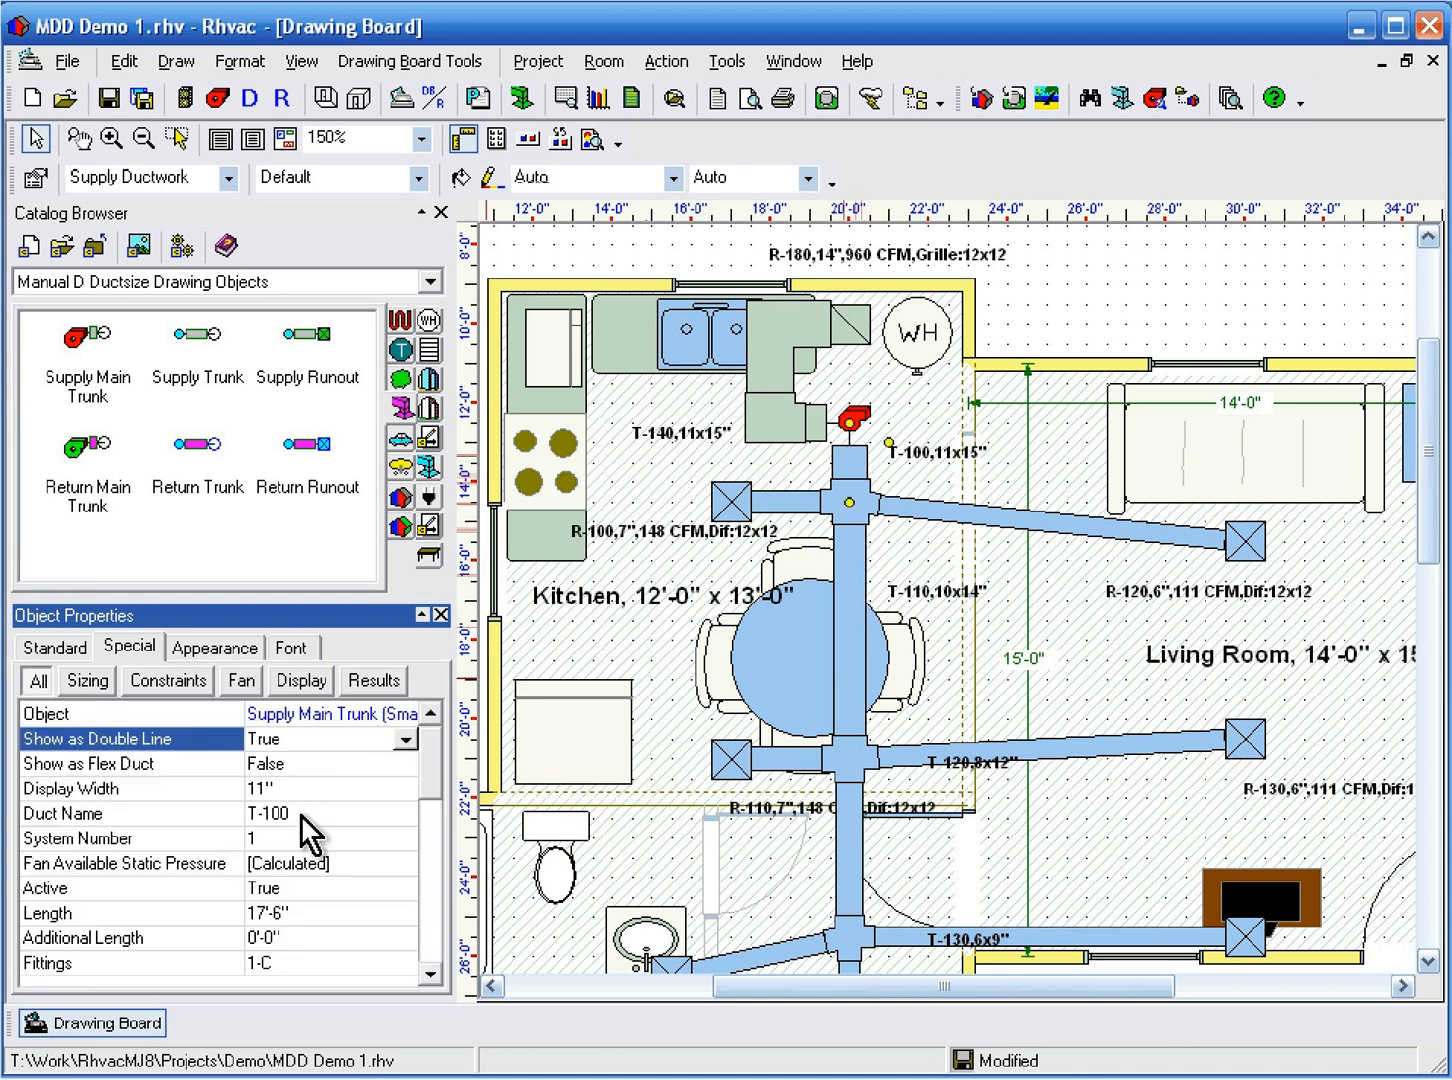
mouse_move(350, 896)
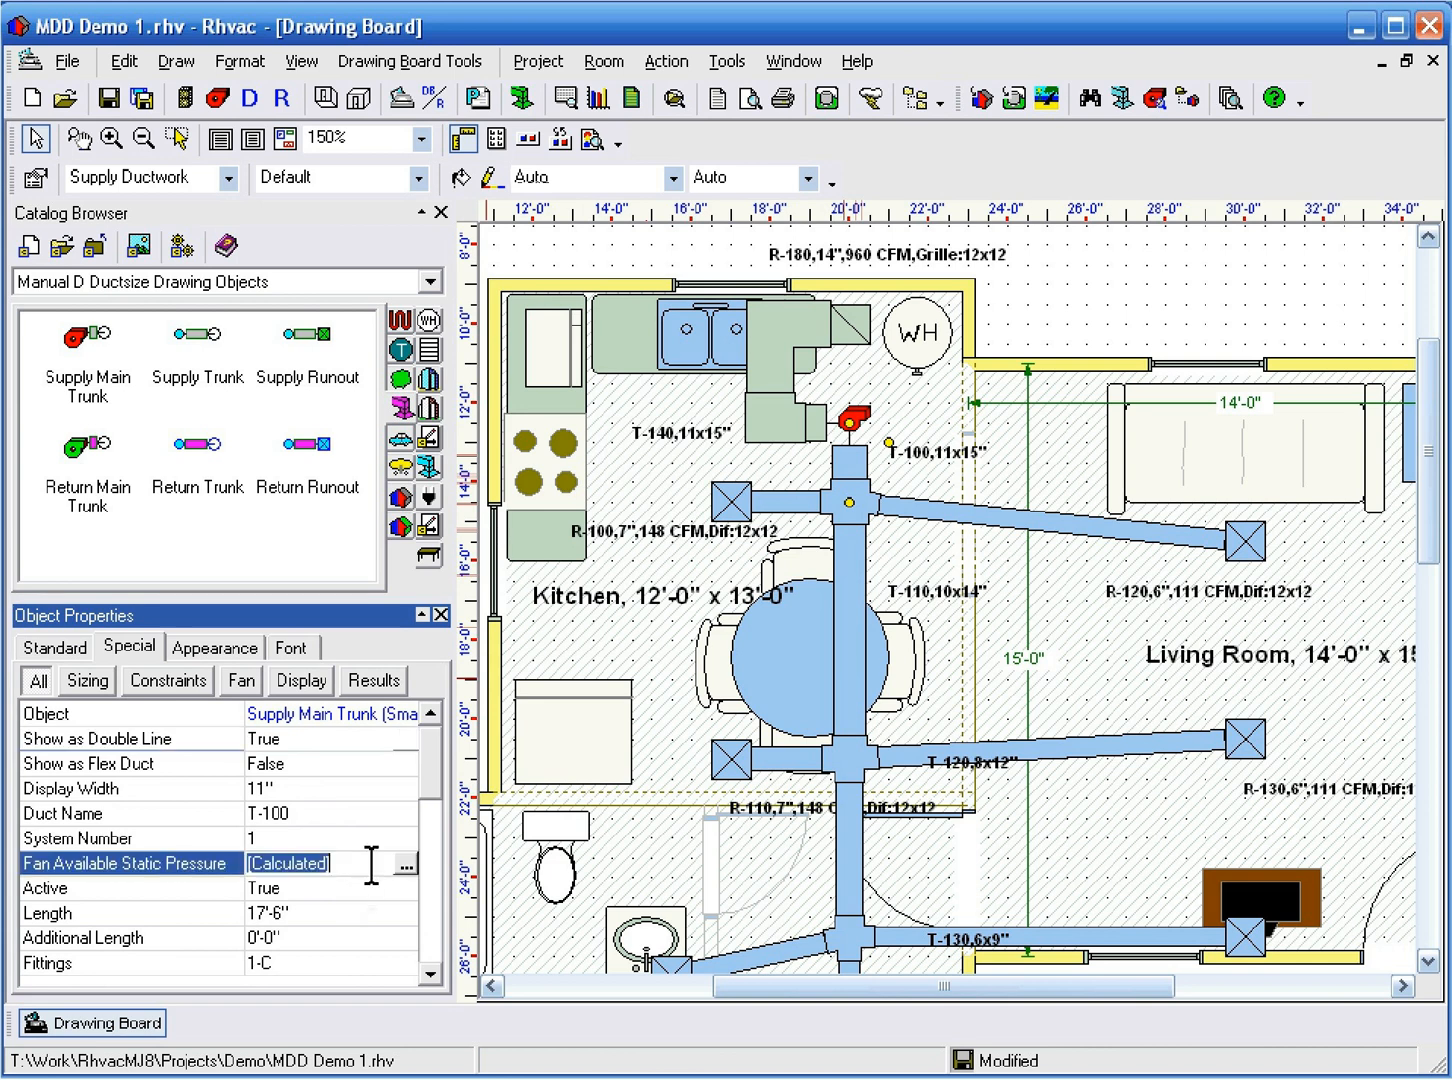
left_click(406, 864)
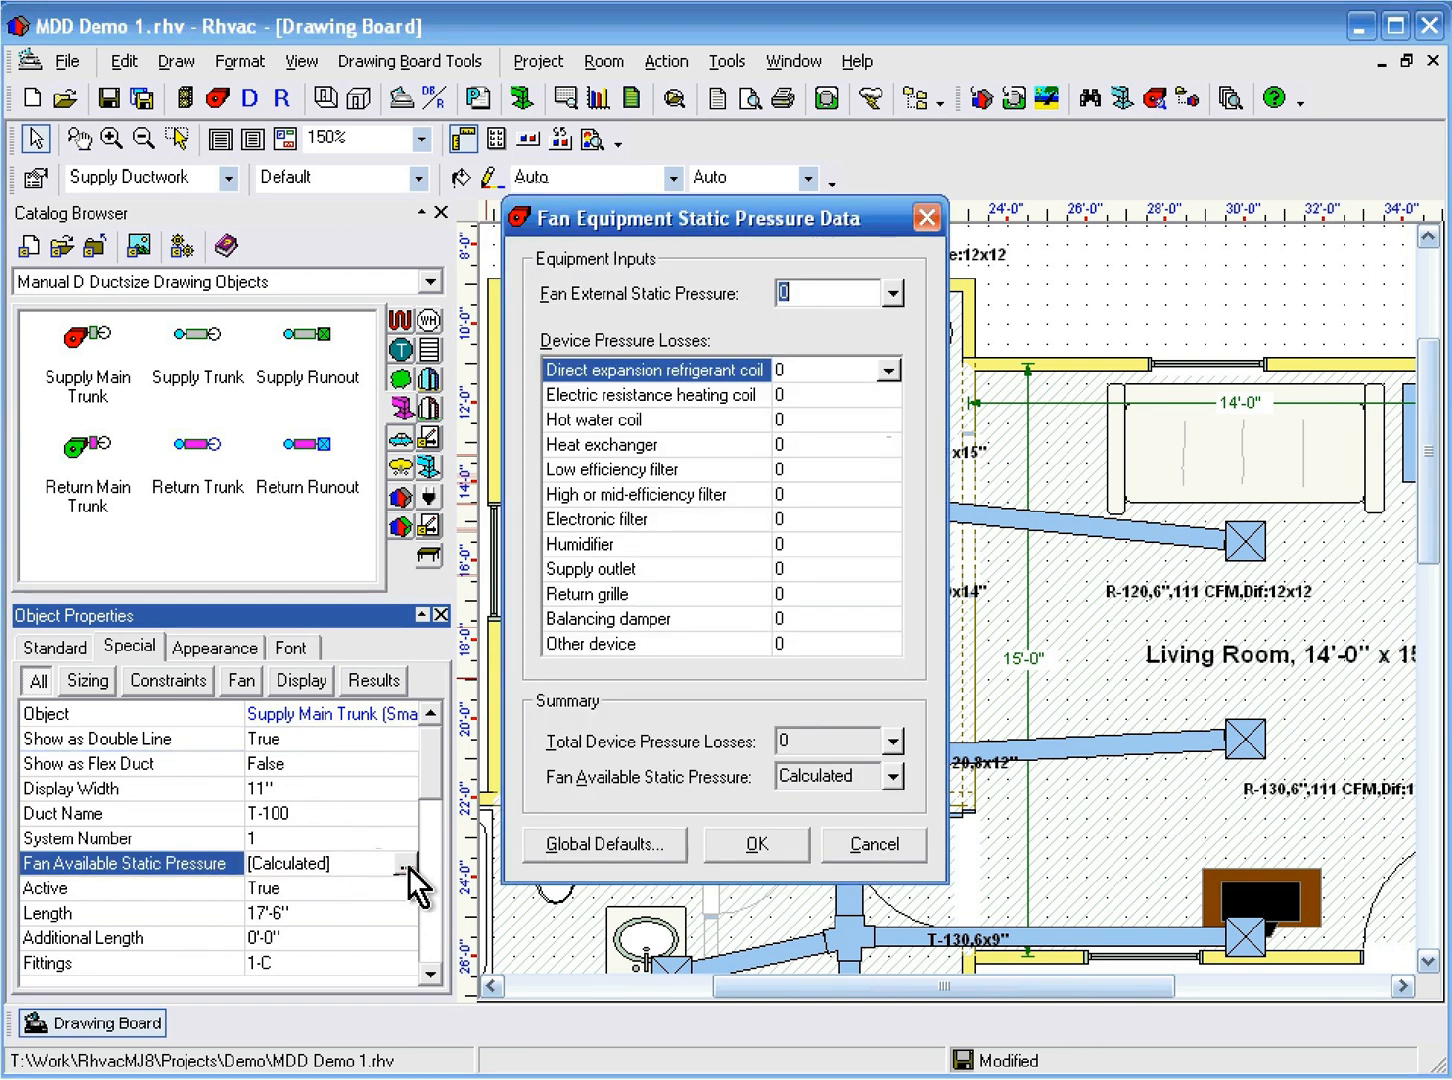
Enter a 0.05 pressure loss for the direct expansion refrigerant coil.
left_click(892, 292)
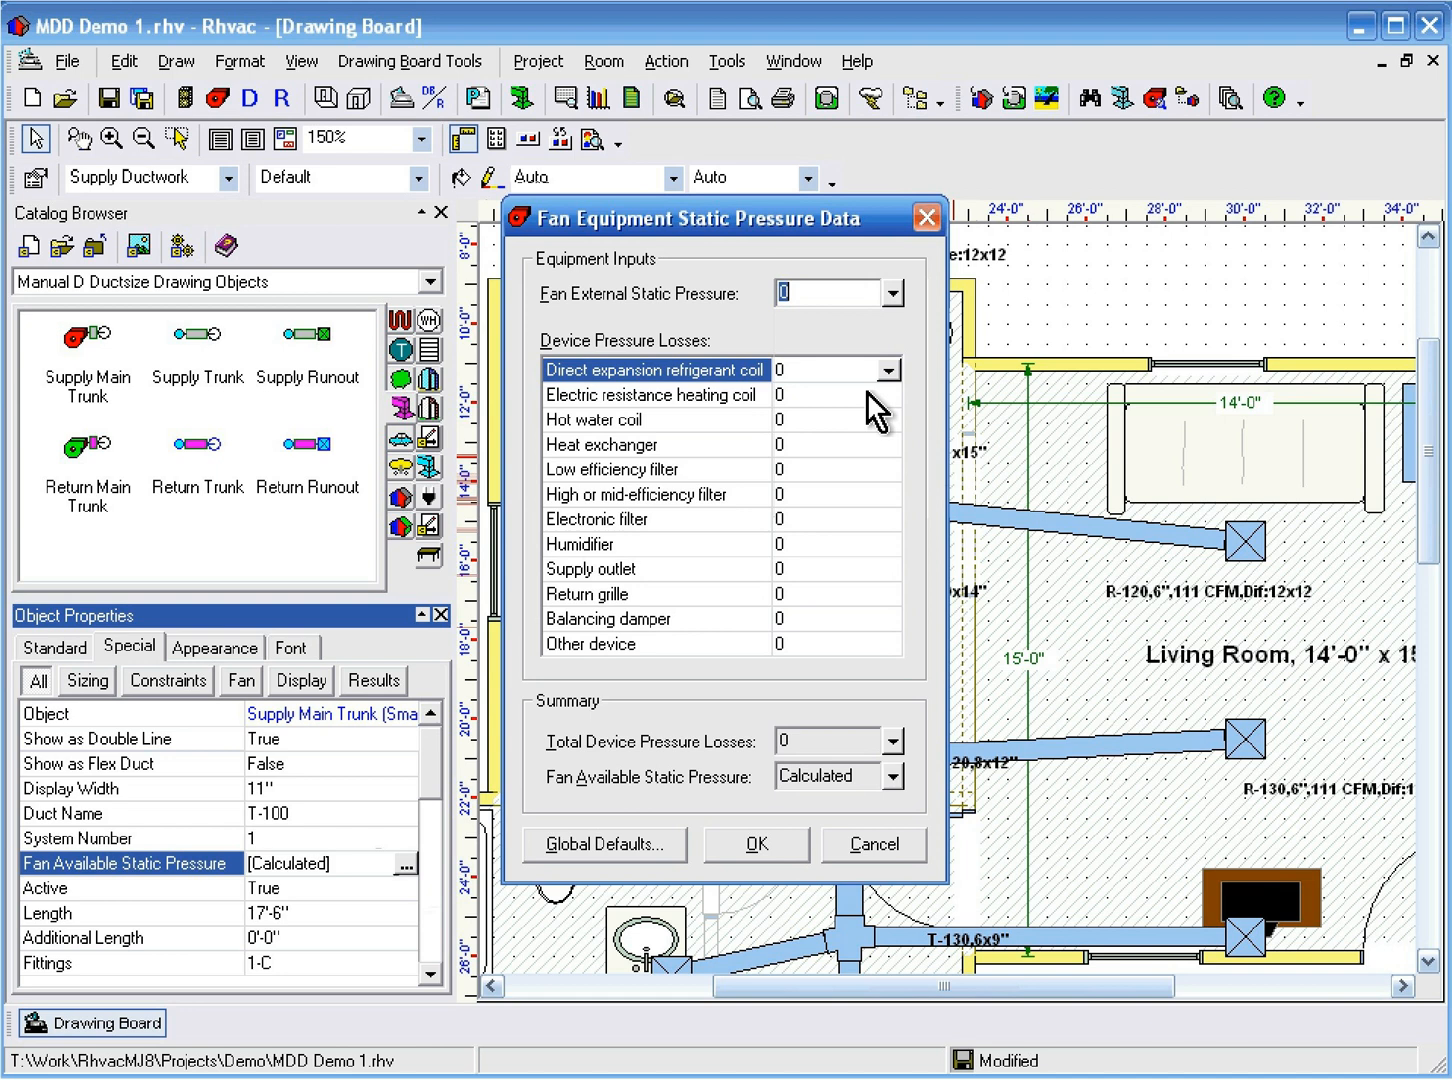
mouse_move(836, 380)
type(".05")
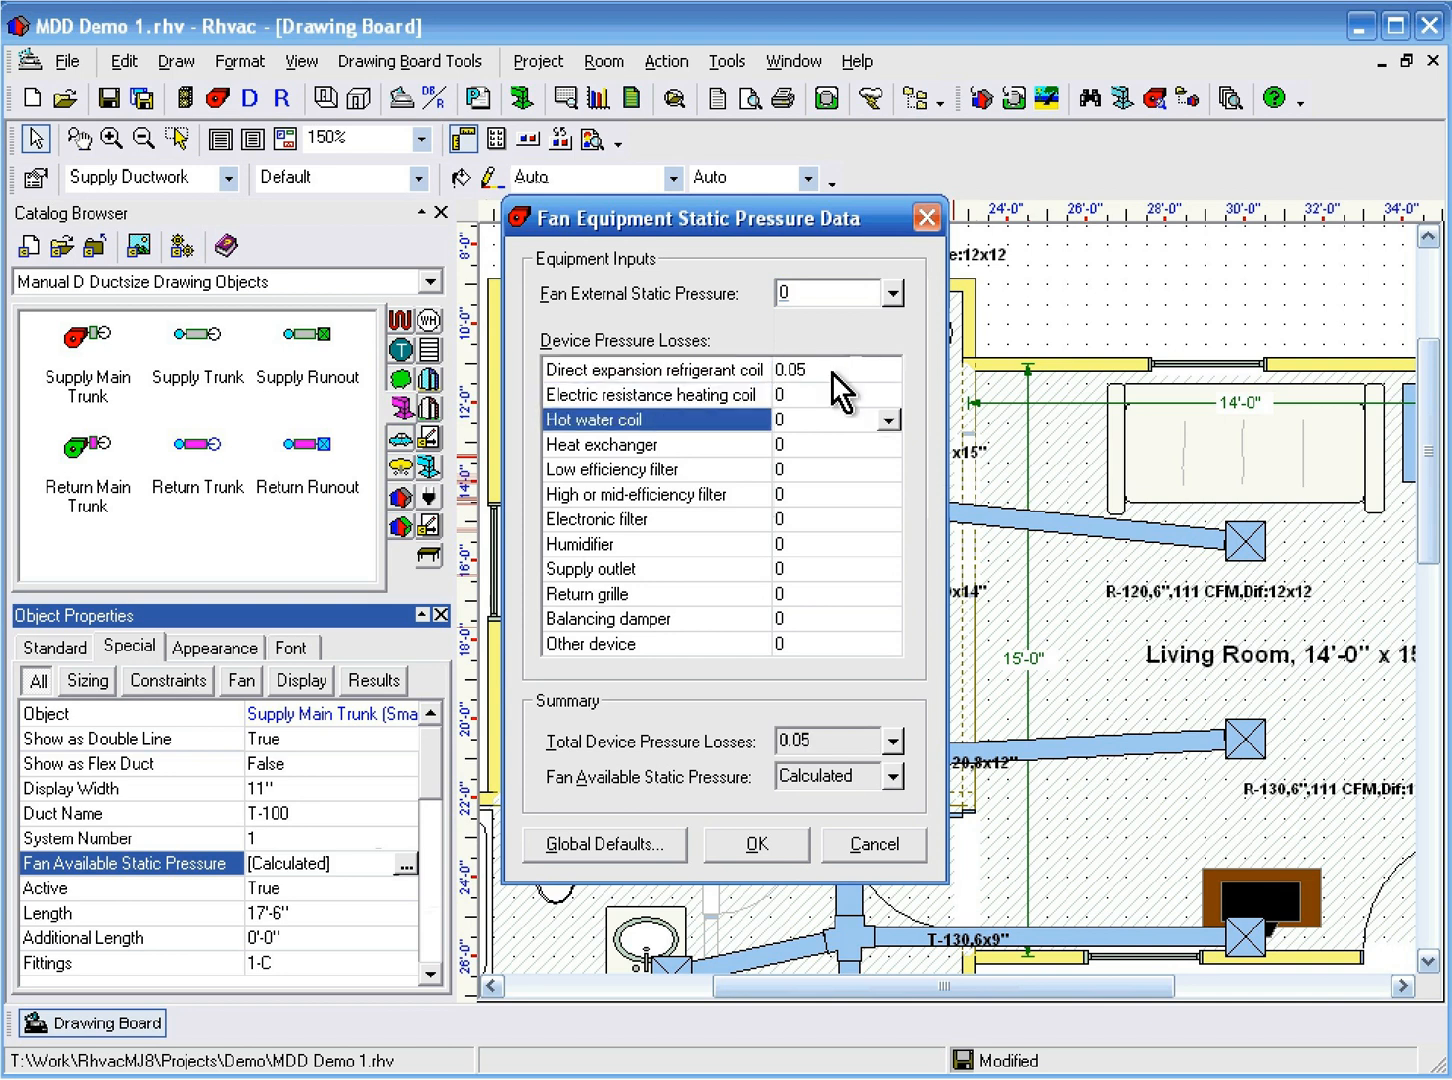
Enter 0.03 losses for high-efficiency filter, supply outlet and return grille, and apply (total 0.14).
left_click(636, 494)
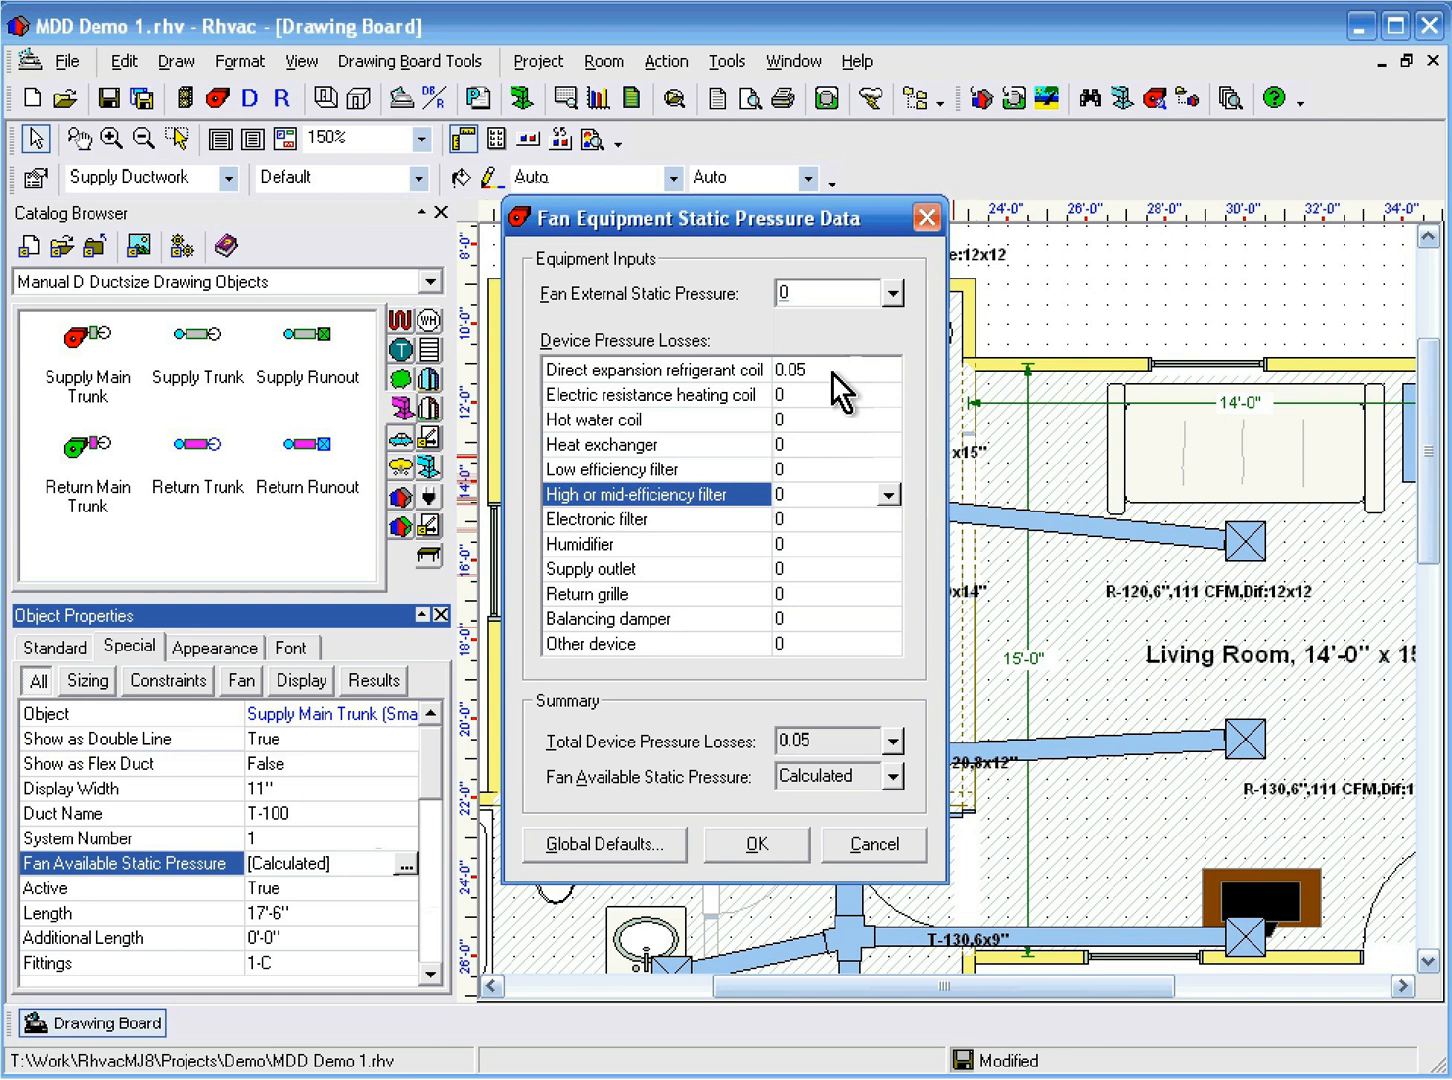
type(".03")
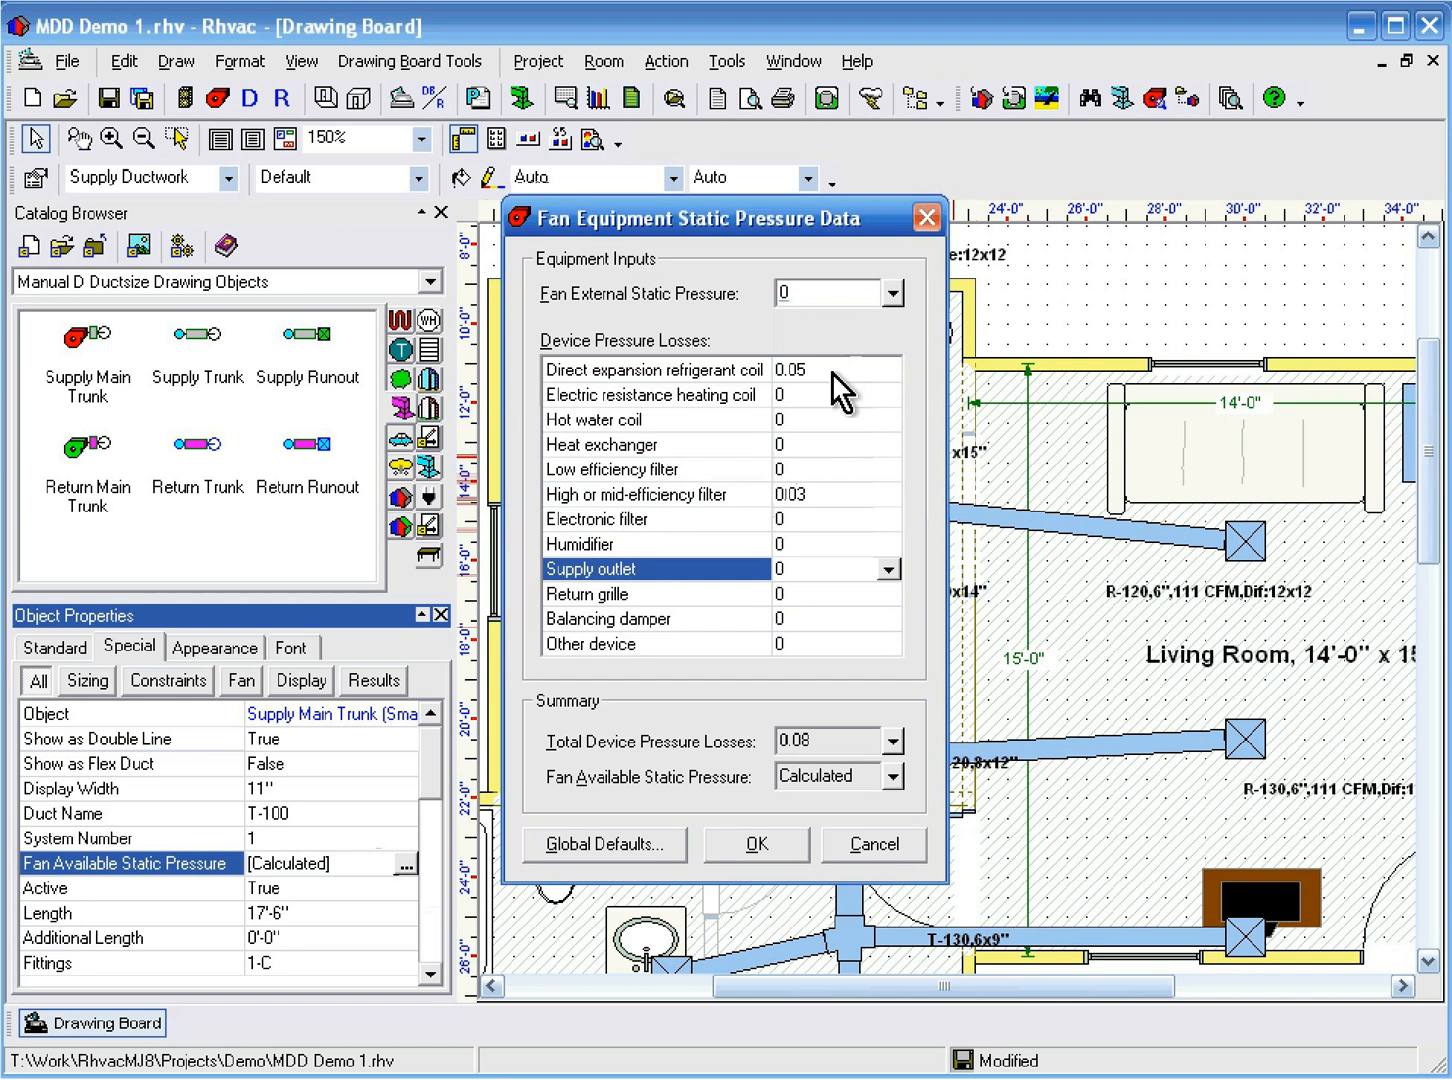
type(".03")
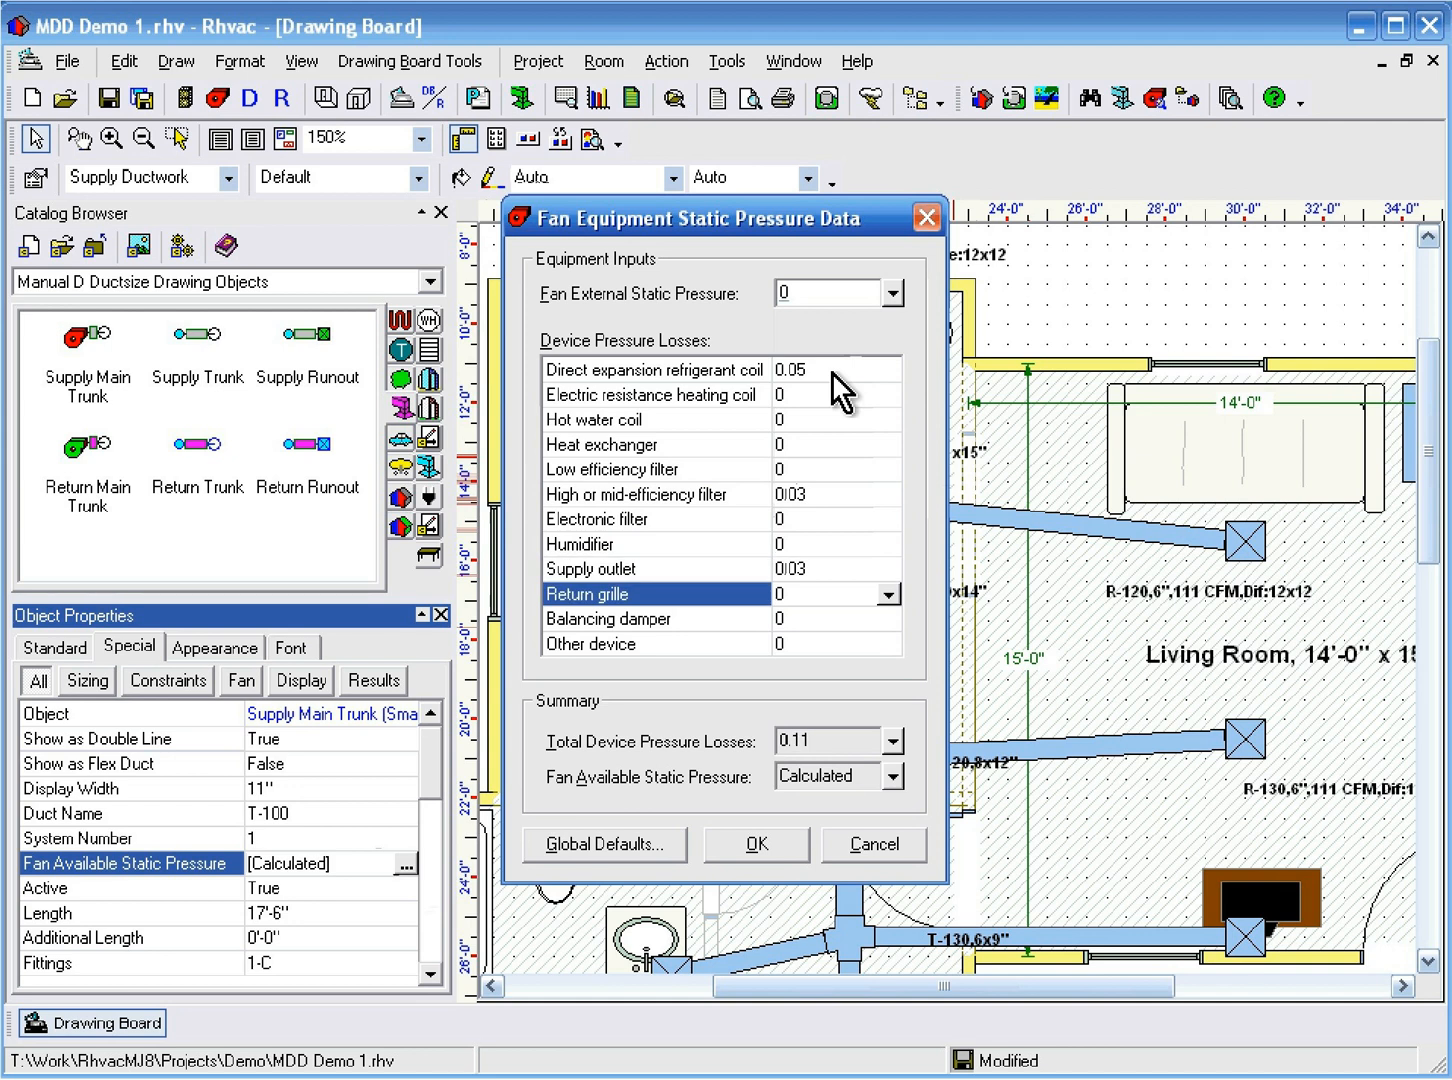
type(".03")
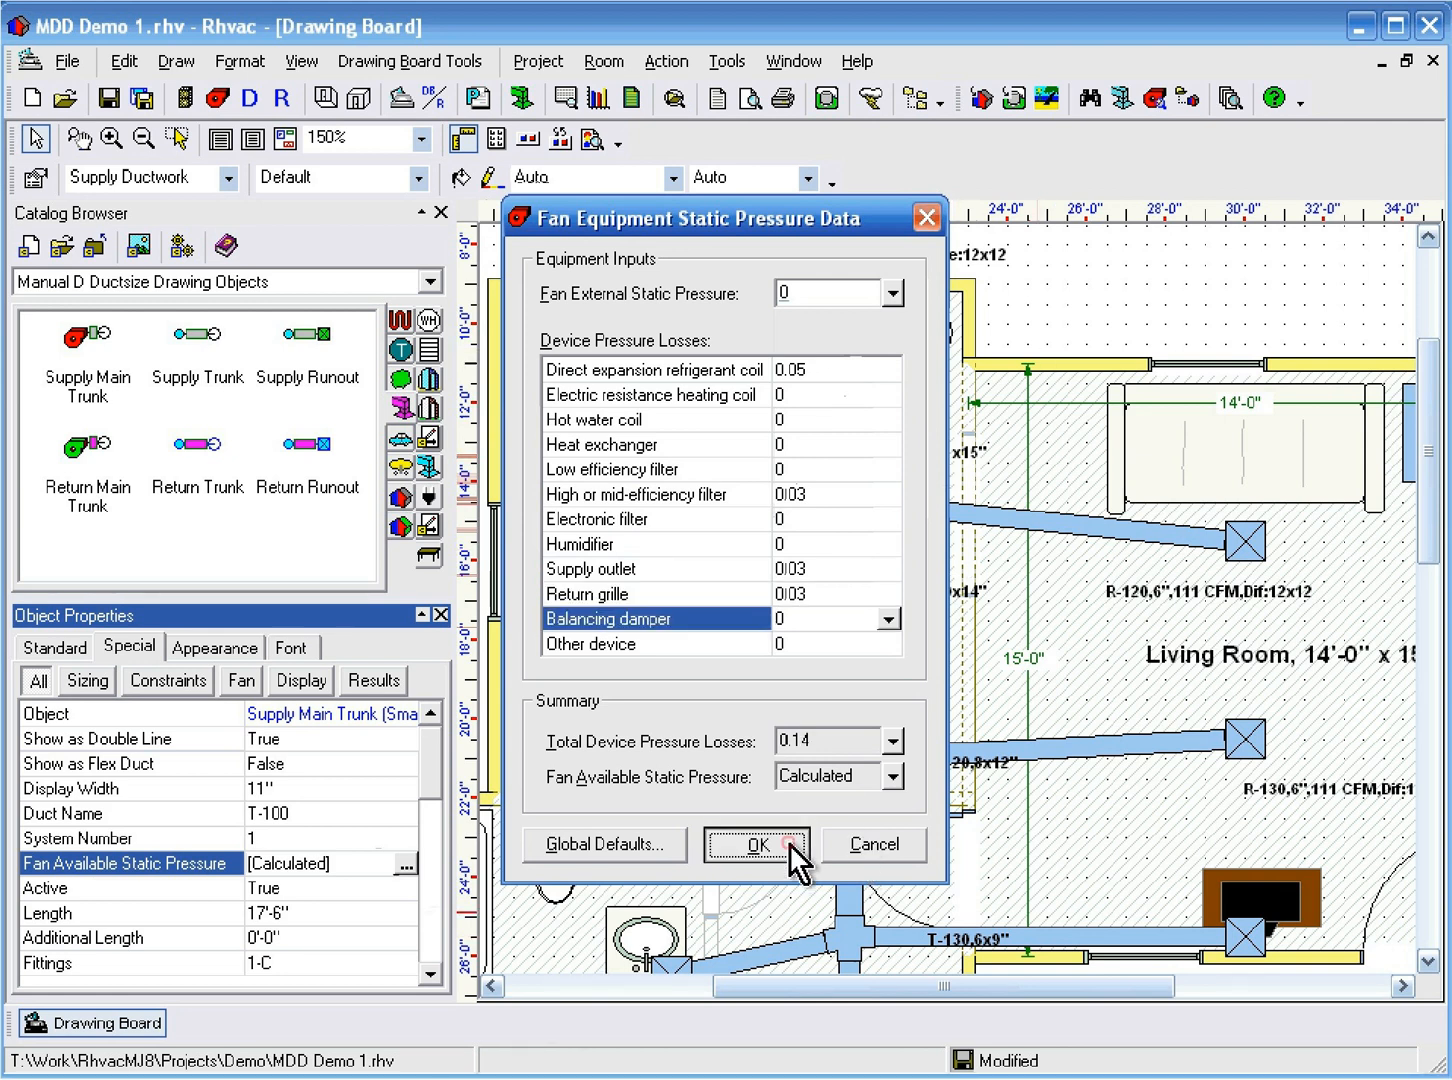
left_click(754, 844)
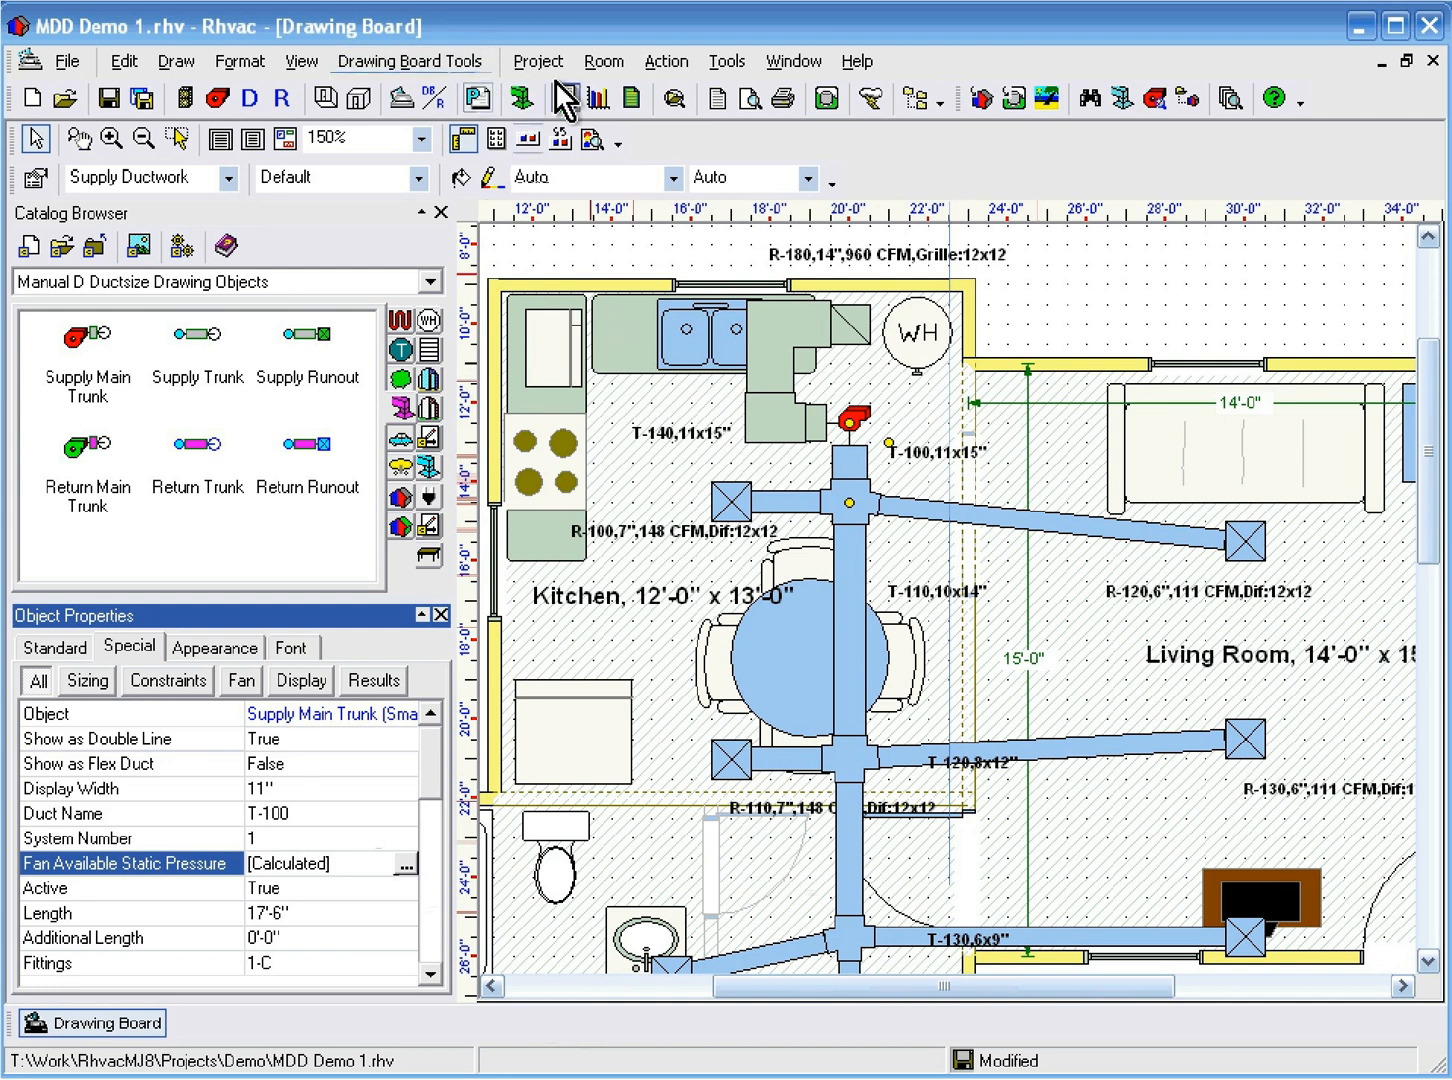
mouse_move(714, 100)
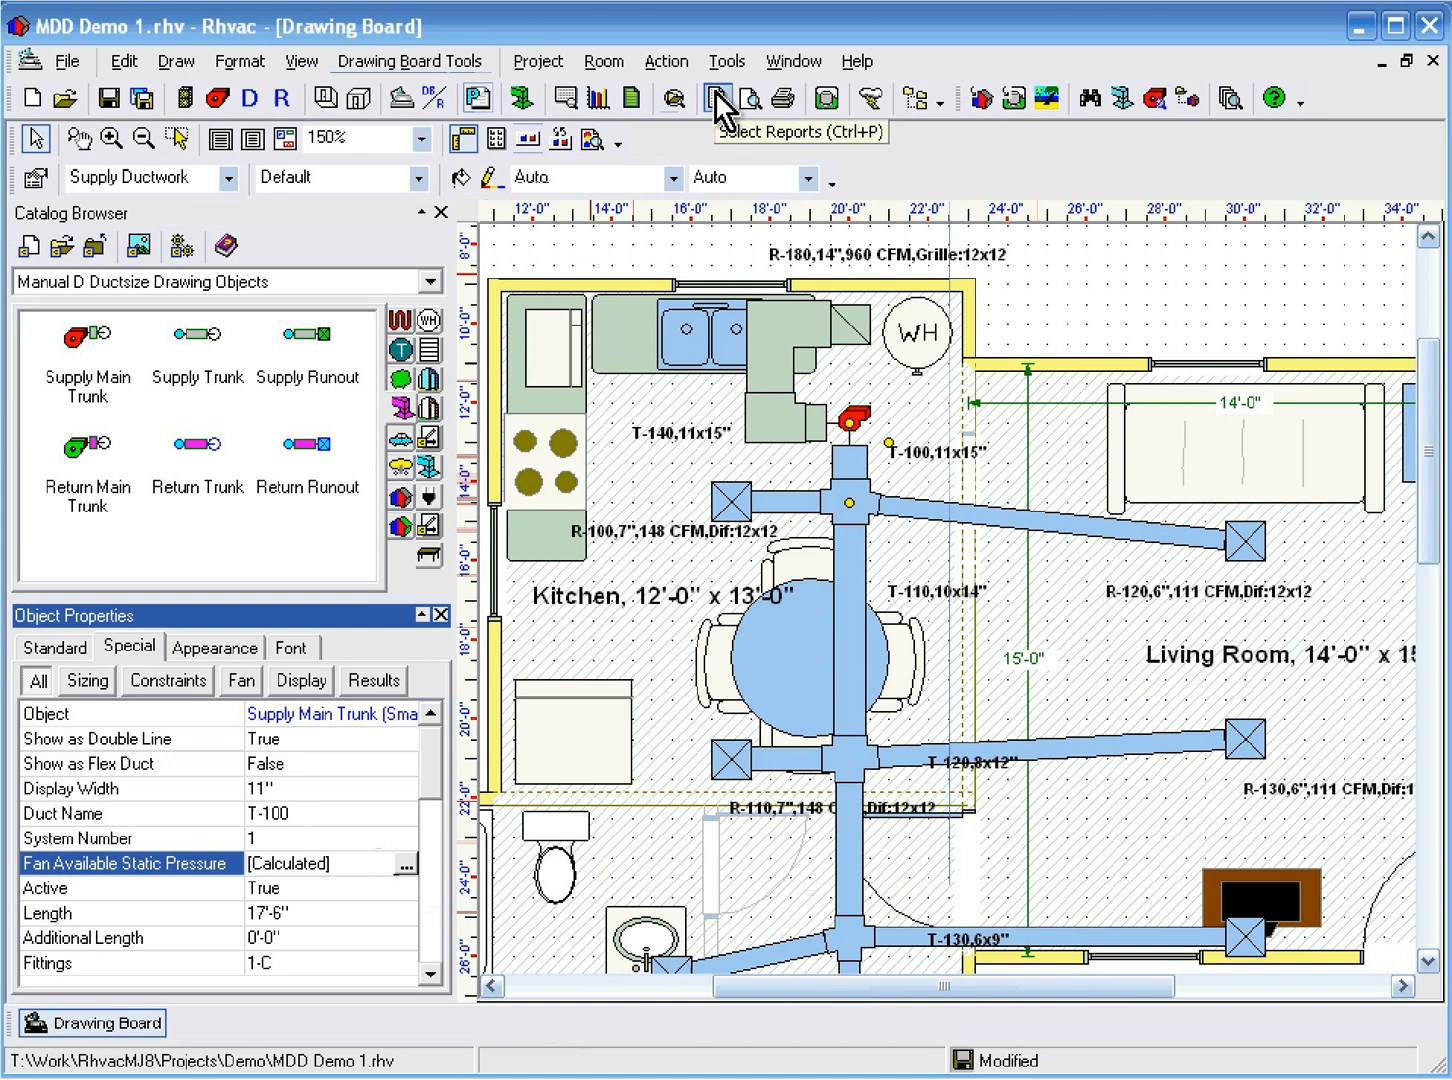
Preview the Man. D Ductsize report for Duct System 1 - Supply from Select Reports.
left_click(716, 98)
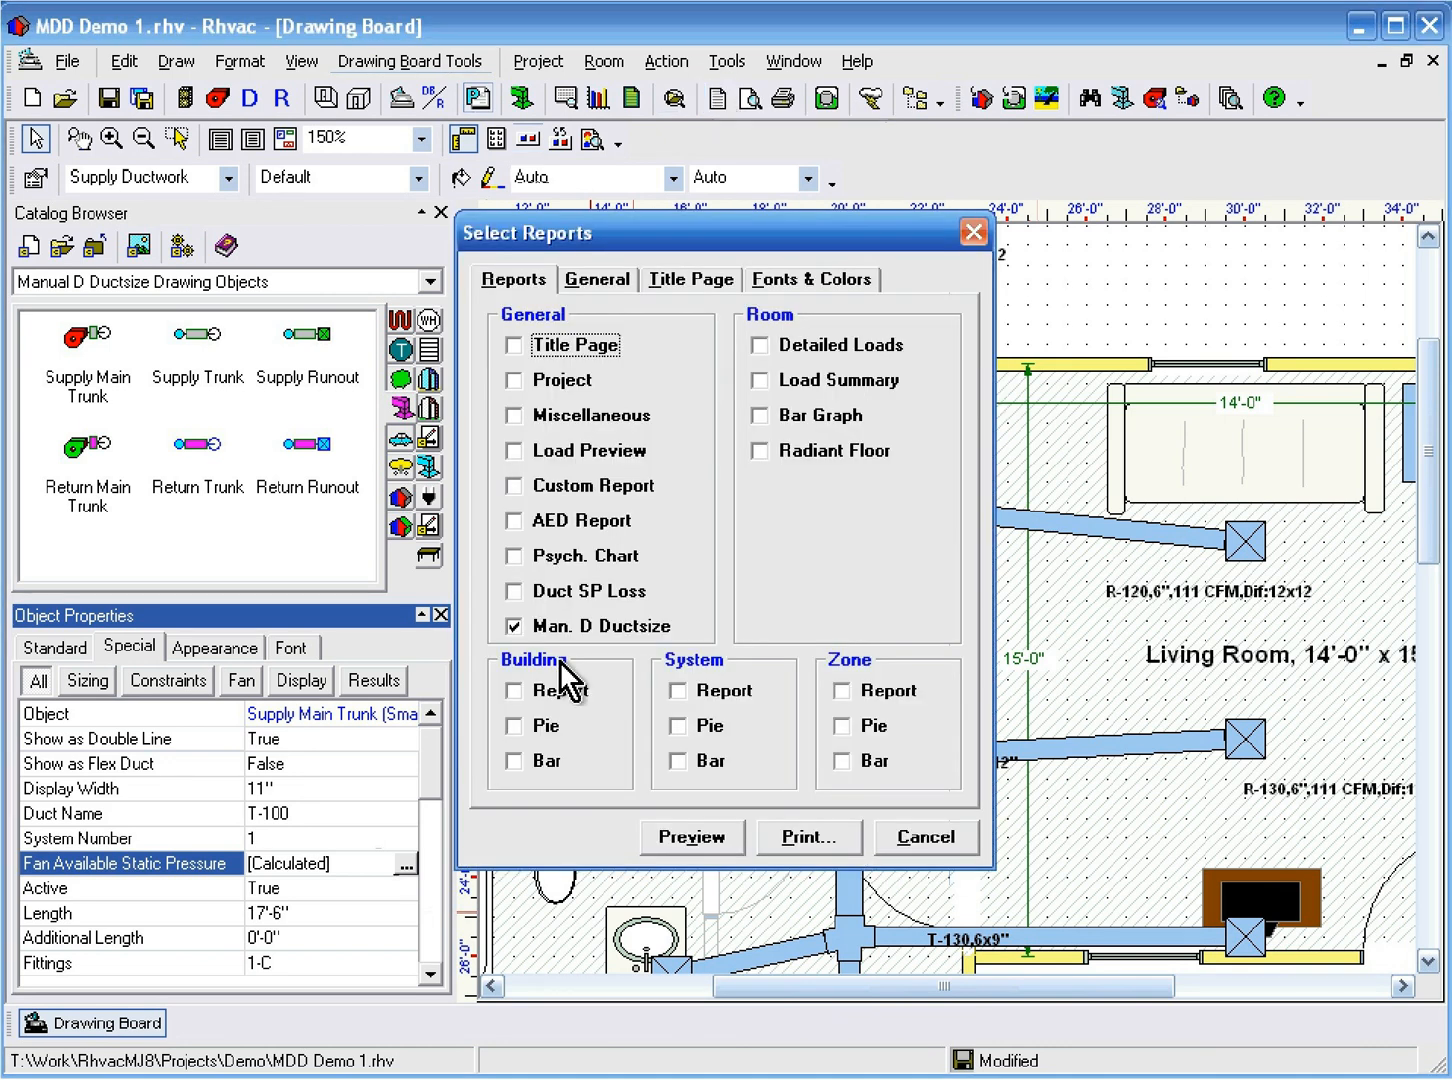
mouse_move(616, 688)
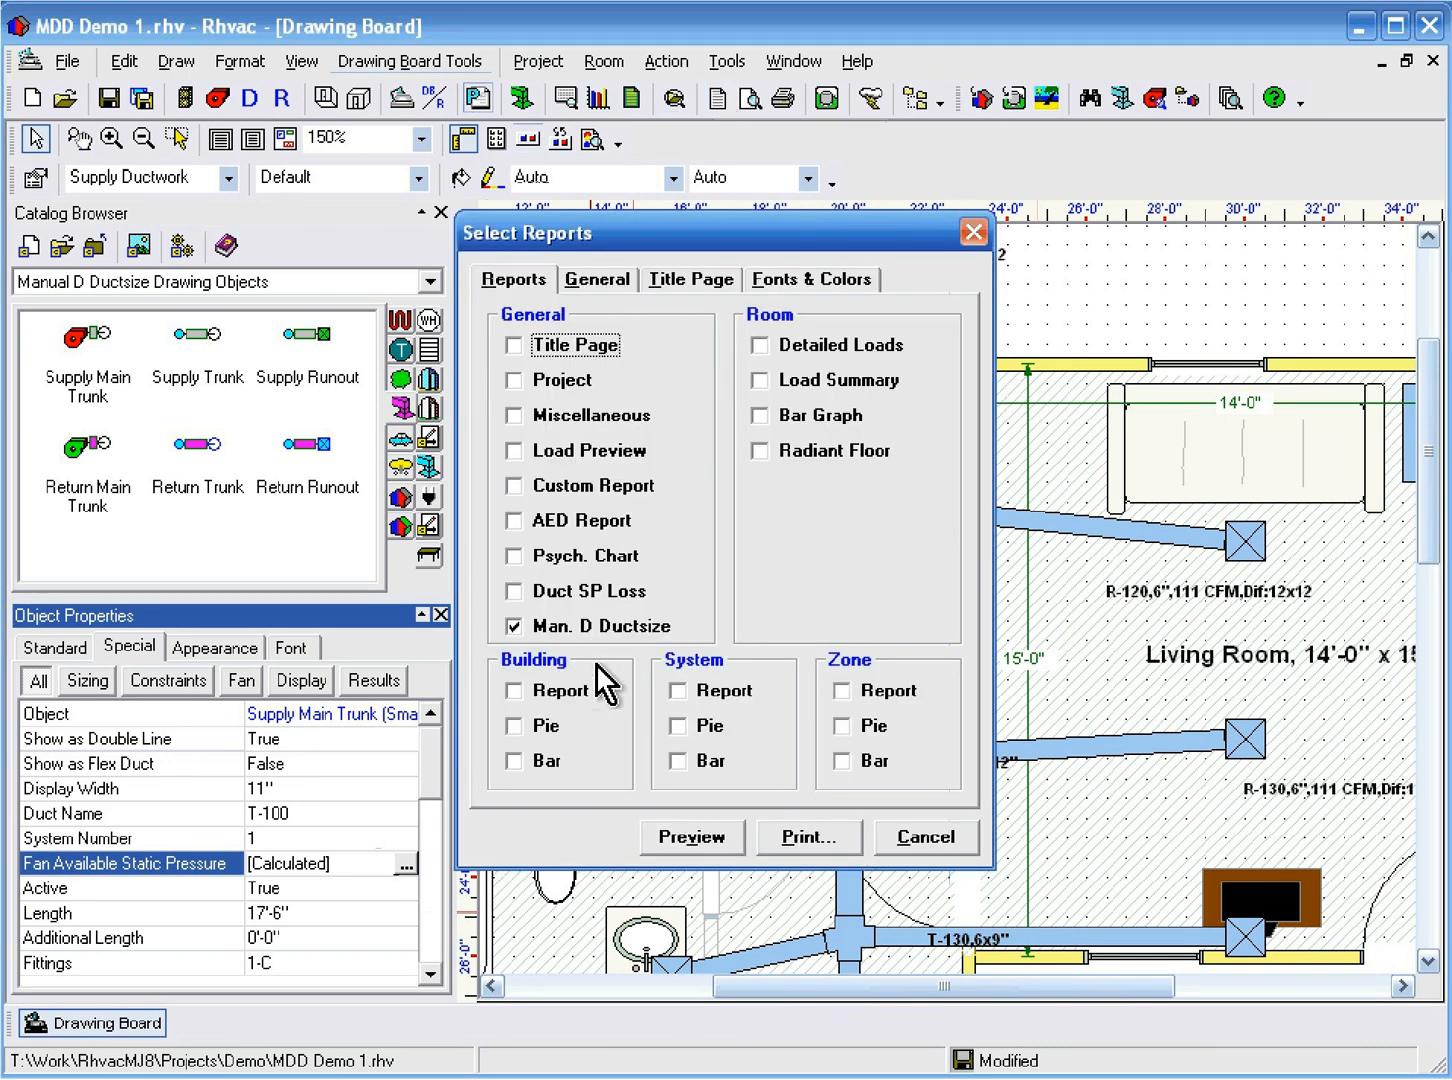
left_click(924, 836)
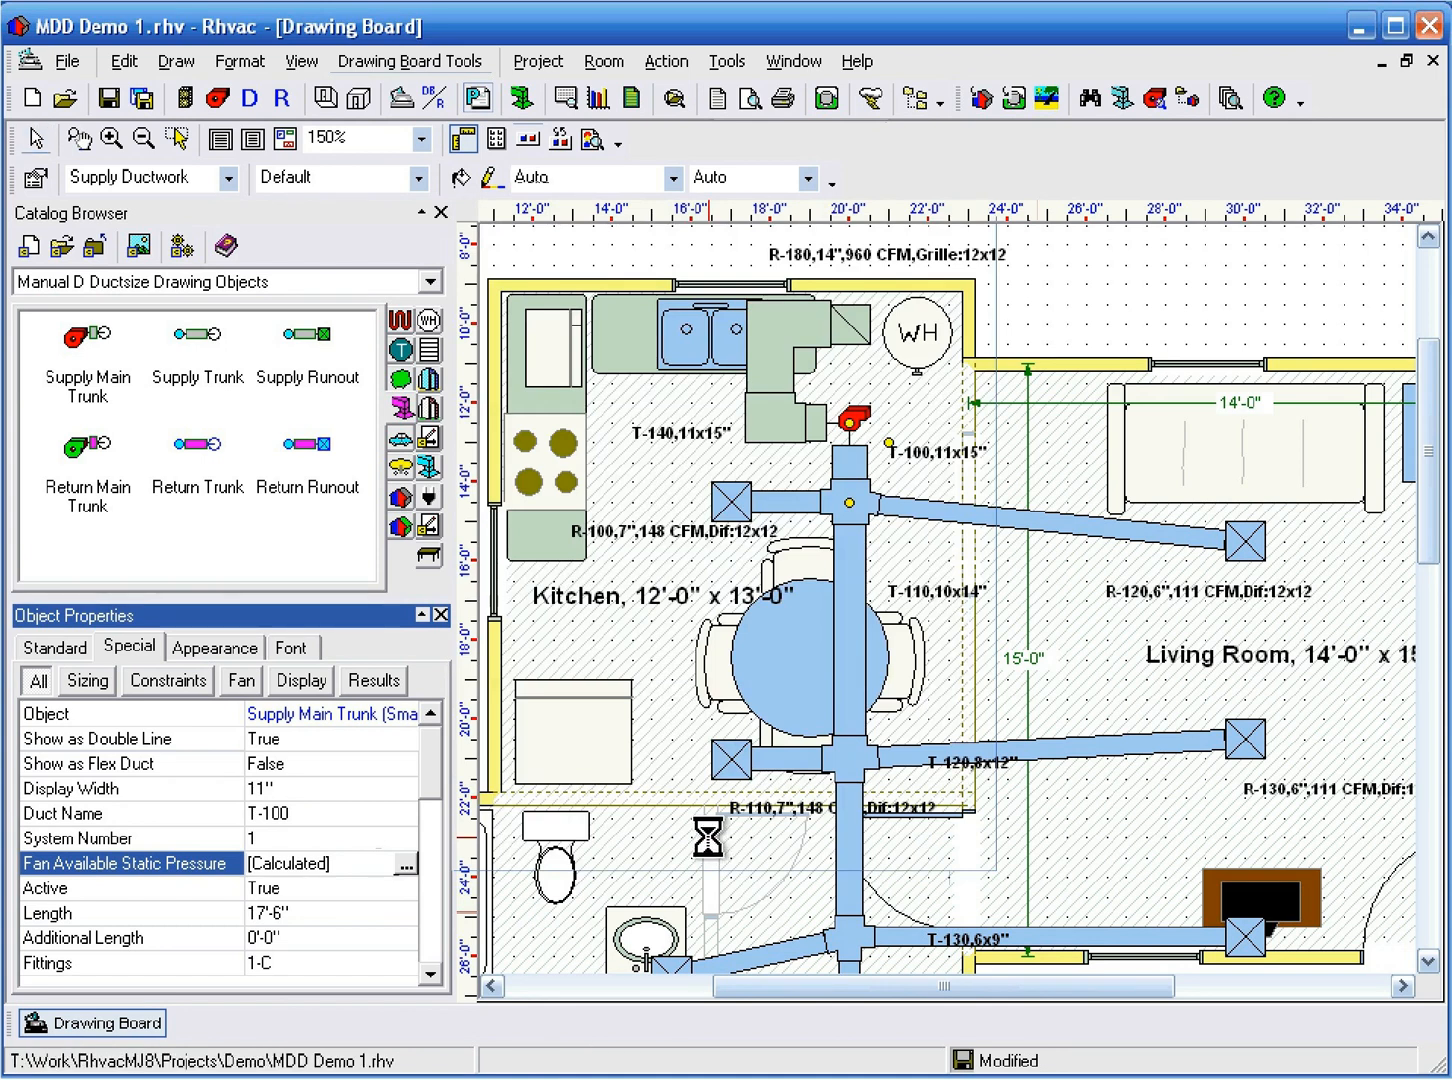
left_click(712, 828)
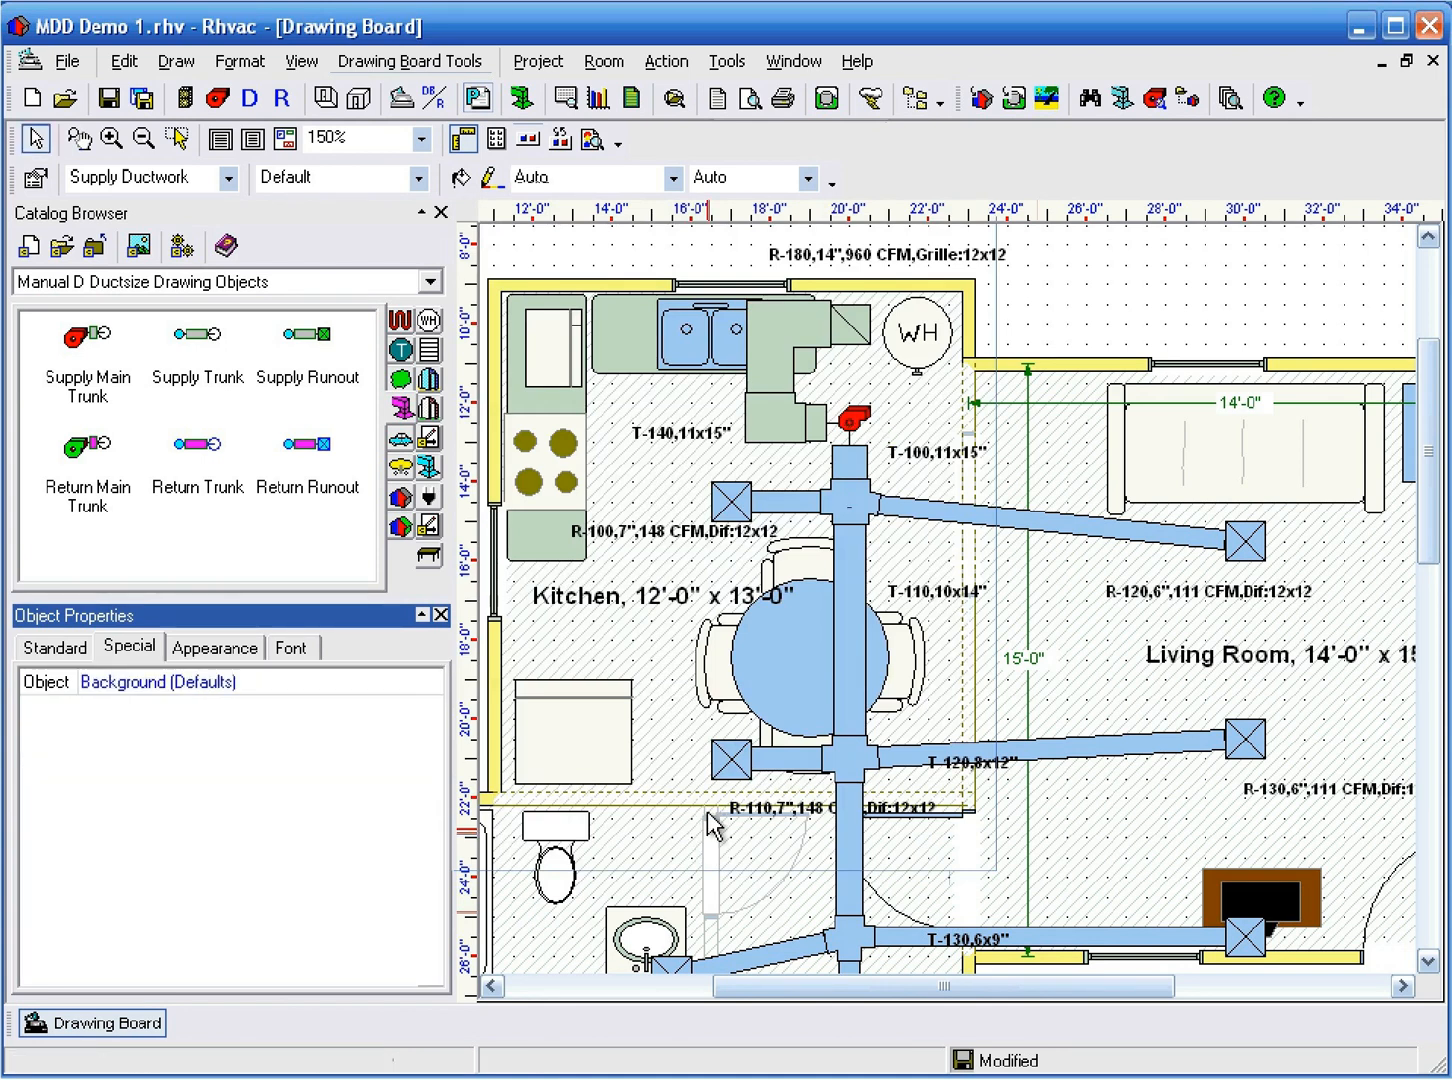
left_click(746, 98)
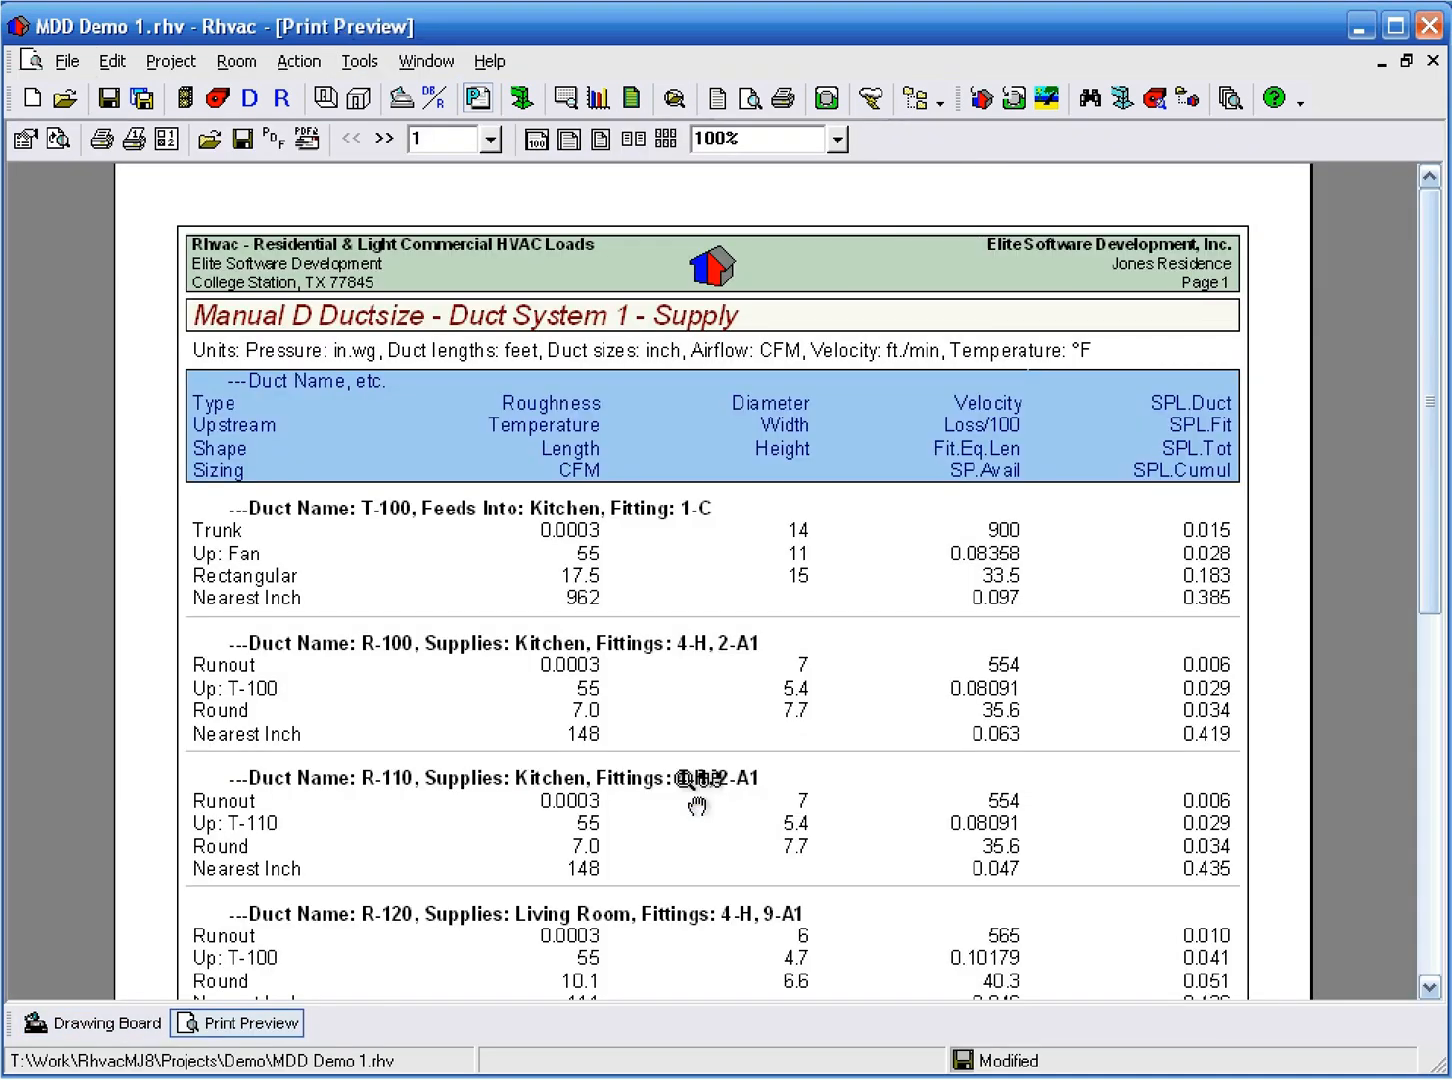
mouse_move(780, 654)
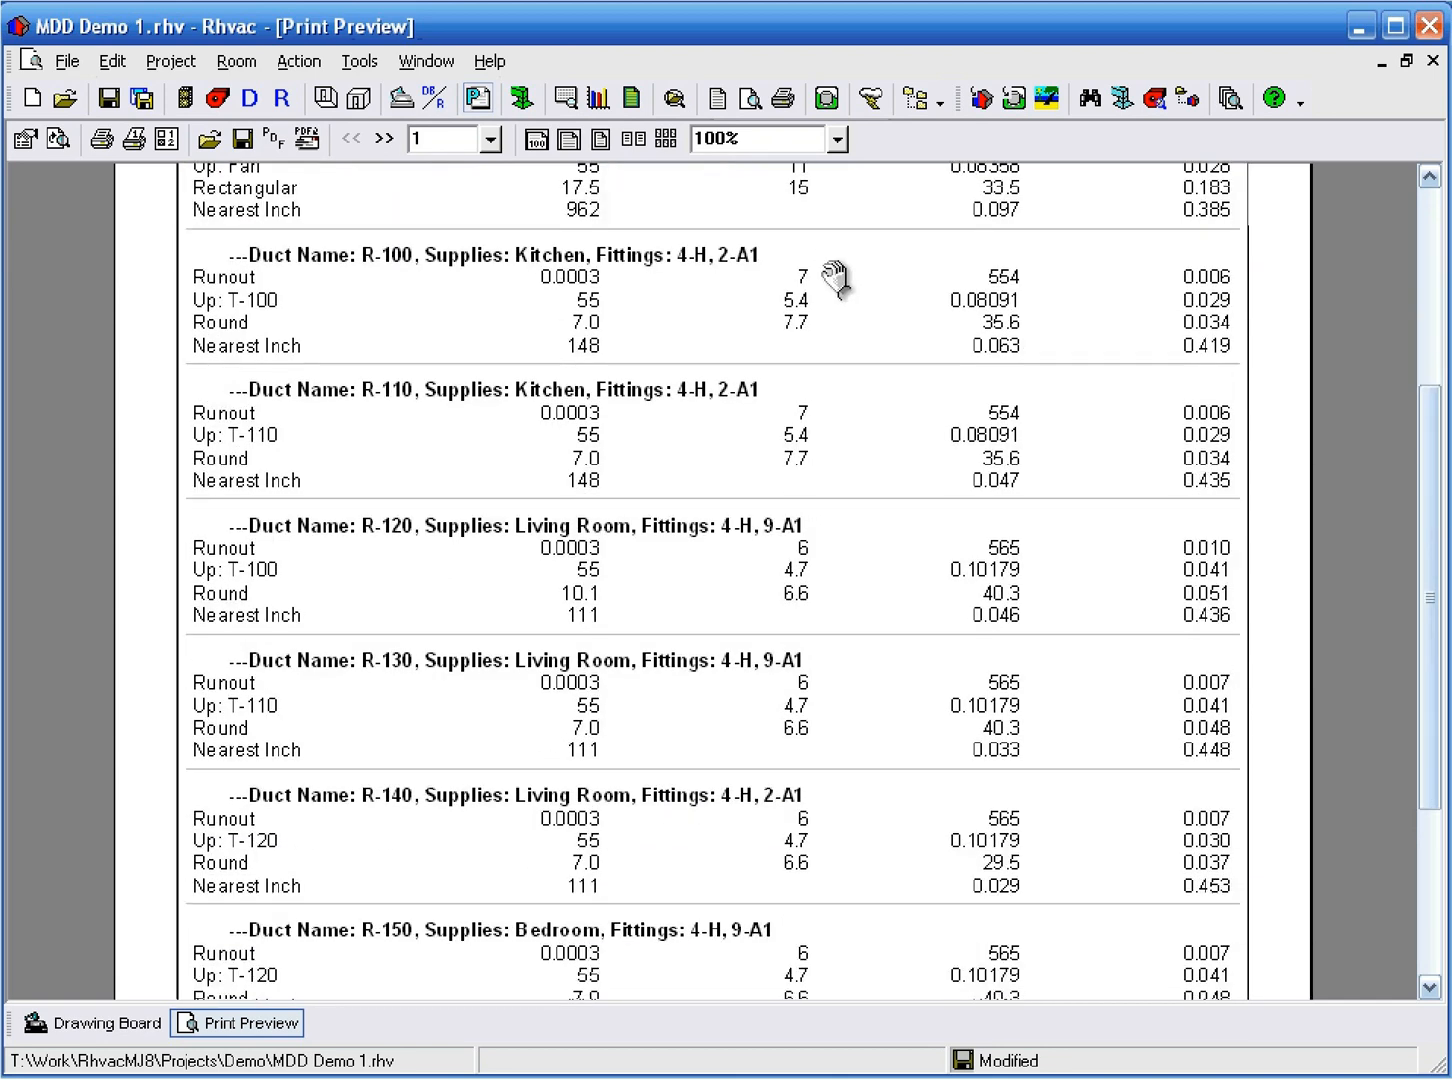
Go to page 2 to view the summary: 0.140 device losses, 0.482 external static pressure.
left_click(382, 138)
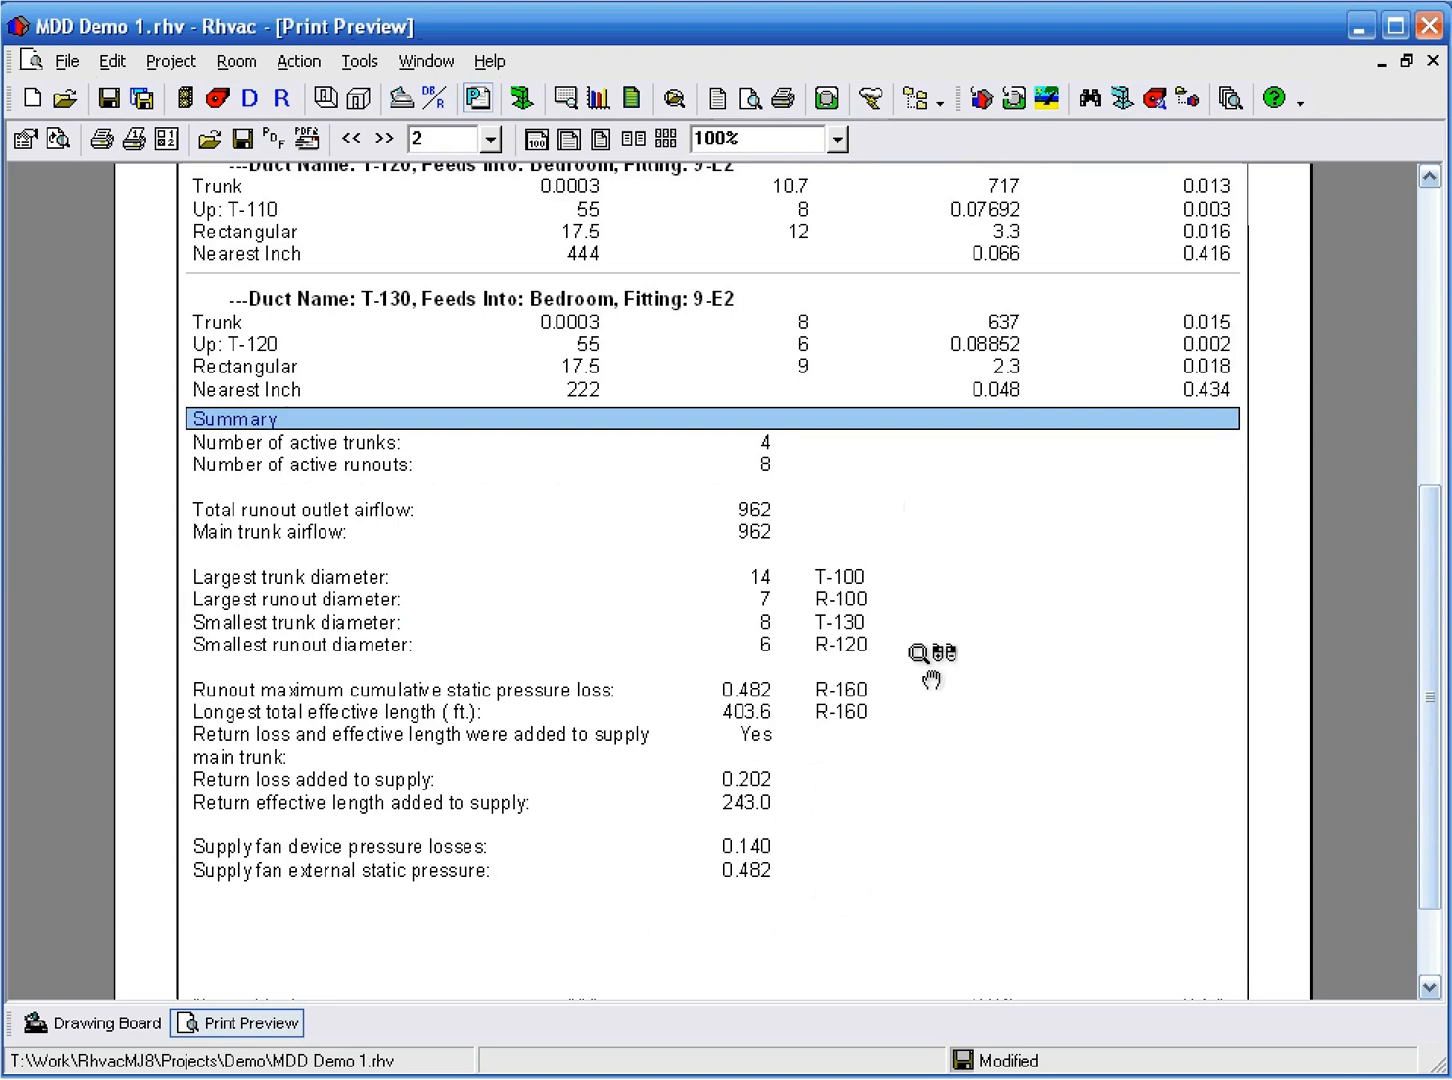